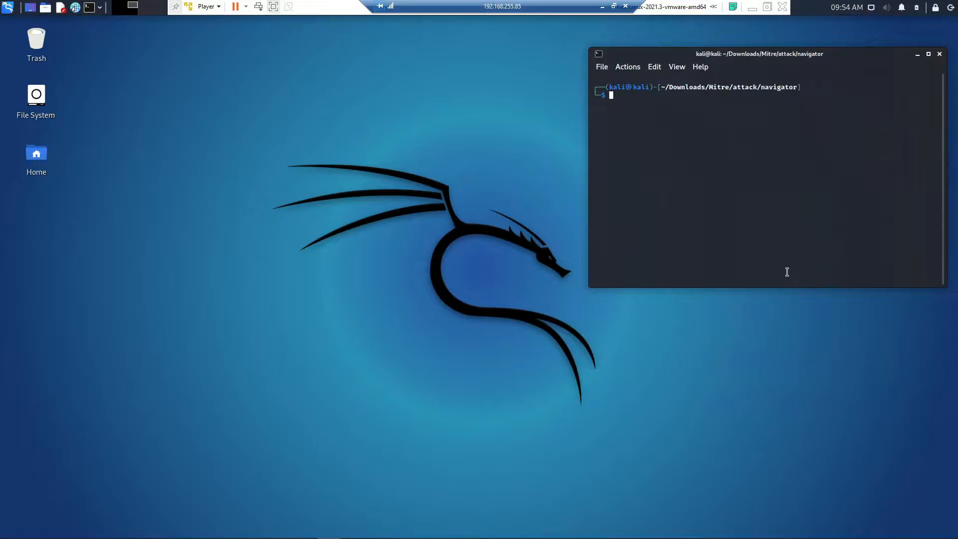
List the navigator folder with ls, review config.json's versions and domains in vi, then quit
{"action": "type", "text": "ls"}
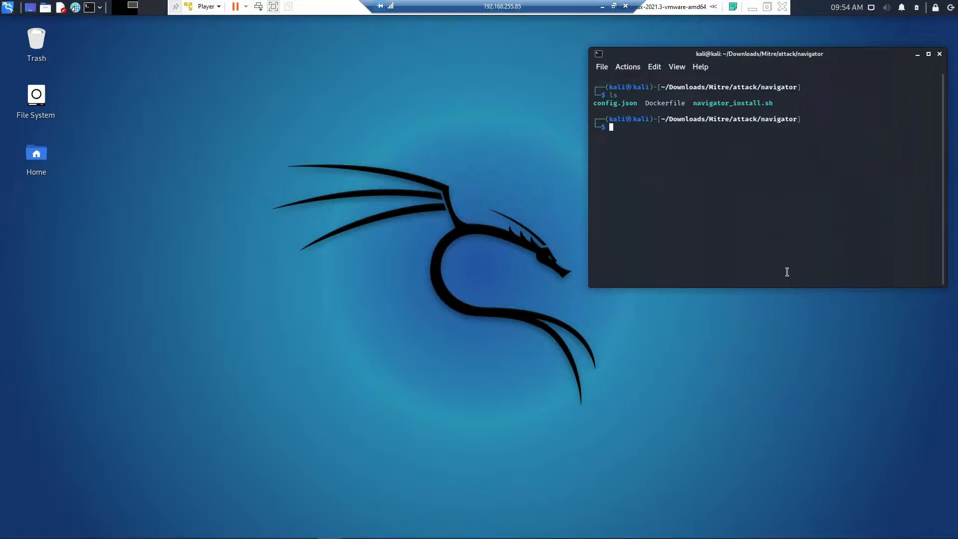
{"action": "type", "text": "vi config.json"}
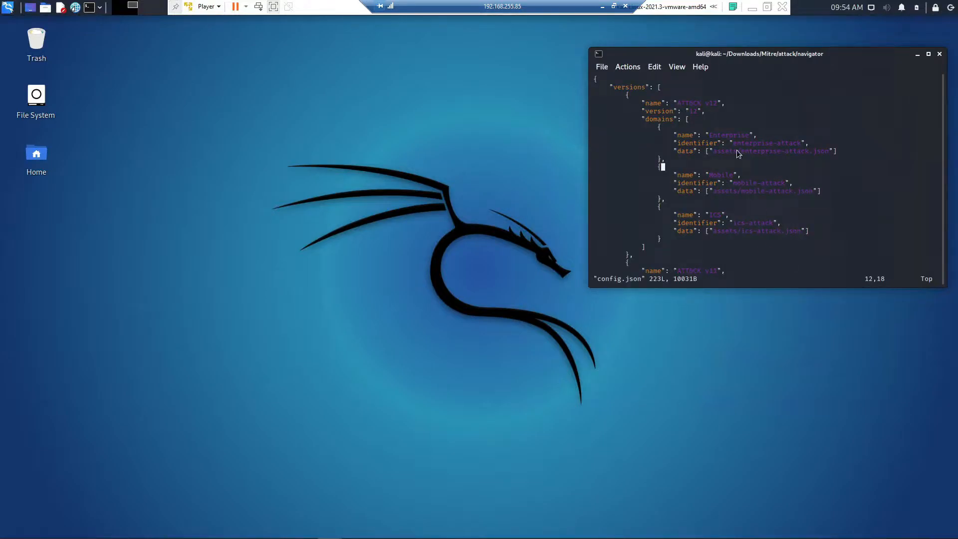
{"action": "mouse_move", "coordinate": [759, 196]}
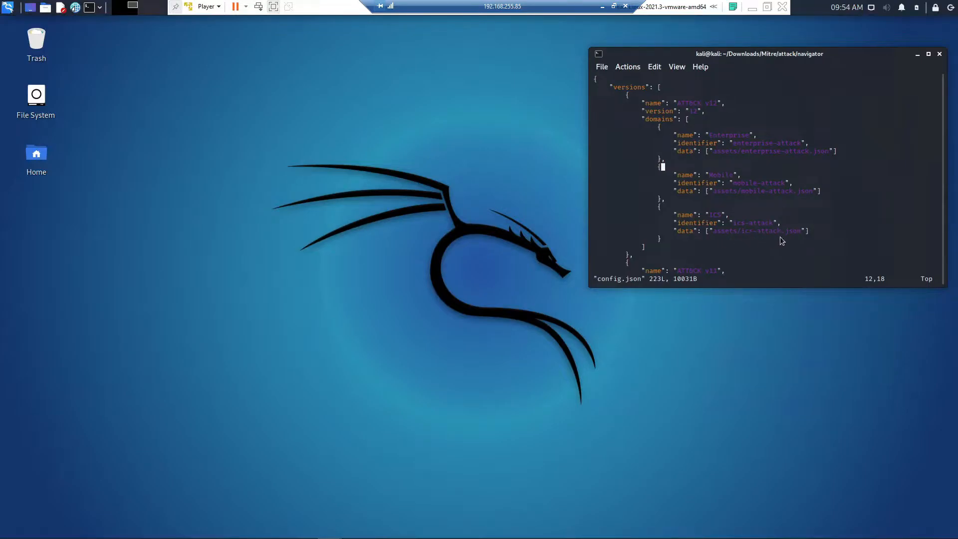
{"action": "mouse_move", "coordinate": [755, 239]}
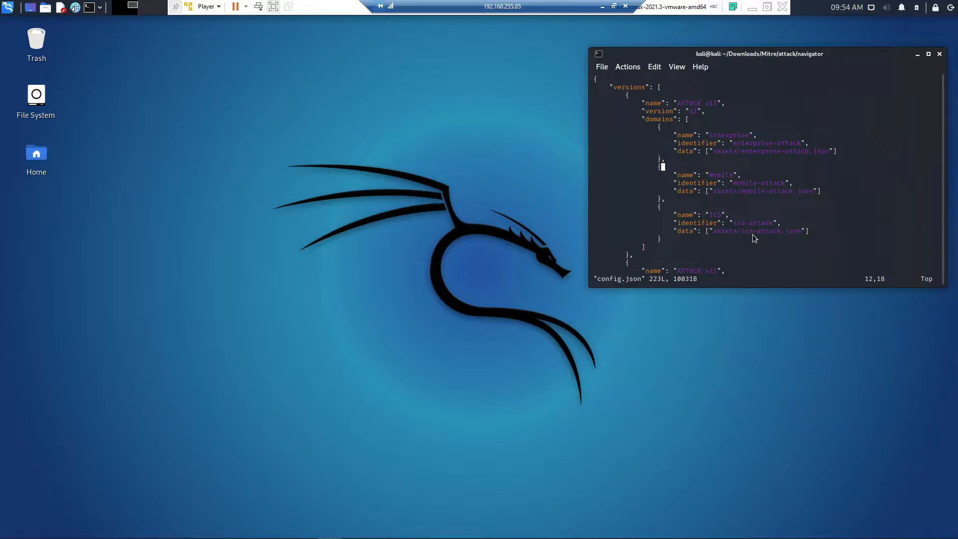
{"action": "key", "text": "Escape"}
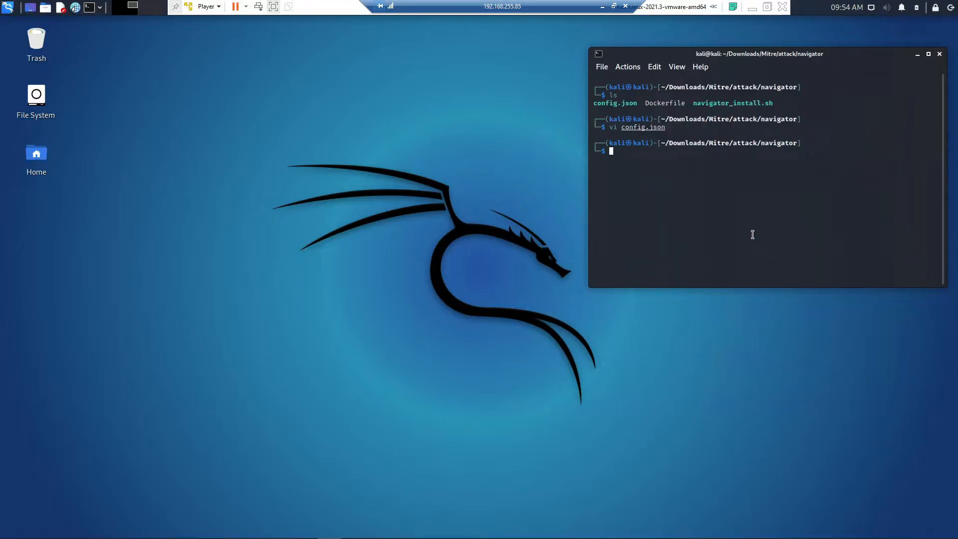
{"action": "type", "text": "vi Dockerfile"}
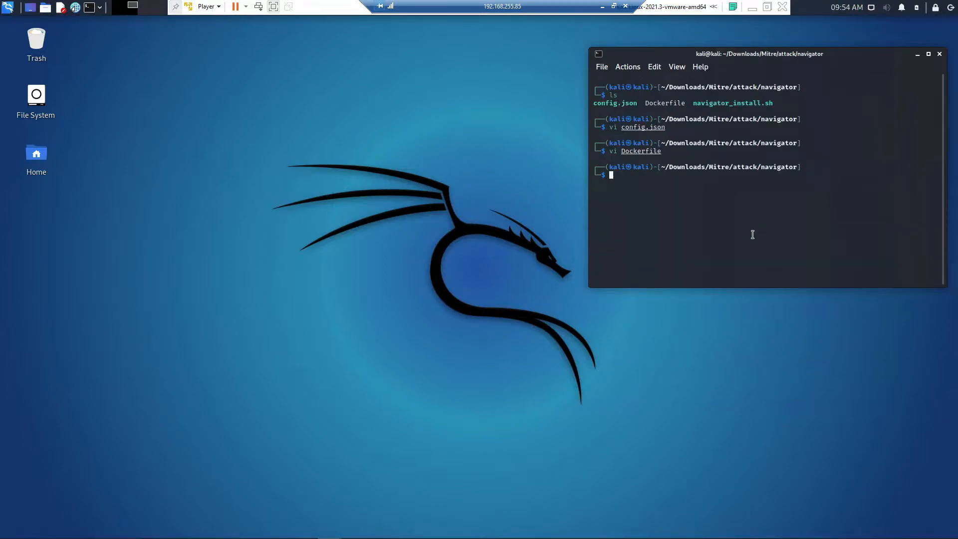
Read navigator_install.sh in vi from the warning notes down to the config and Dockerfile copy steps
{"action": "type", "text": "vi navigator_install.sh"}
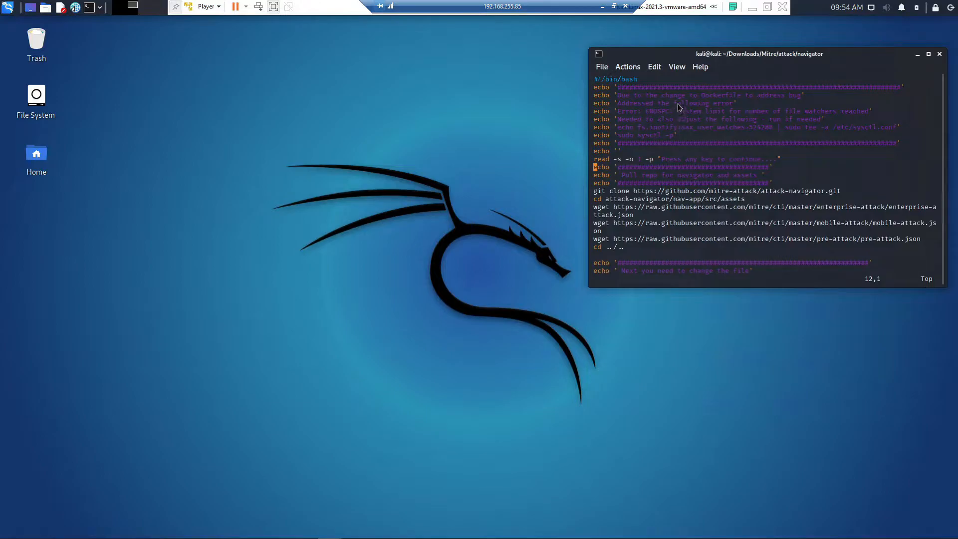
{"action": "mouse_move", "coordinate": [797, 119]}
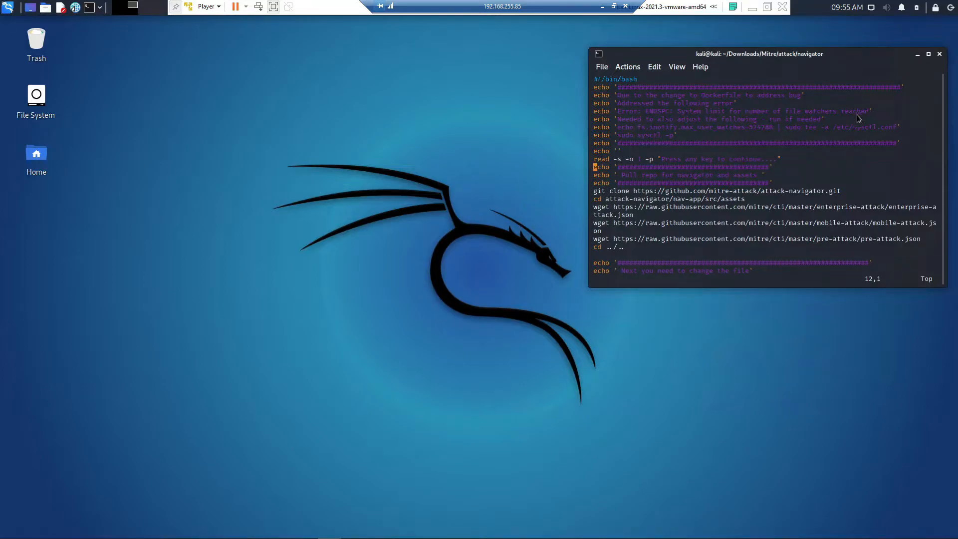
{"action": "mouse_move", "coordinate": [844, 136]}
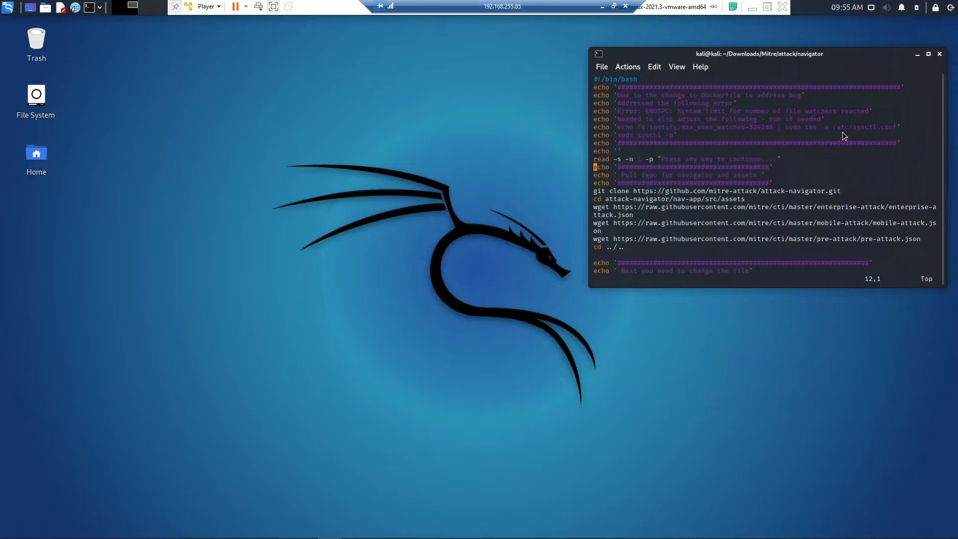
{"action": "mouse_move", "coordinate": [651, 139]}
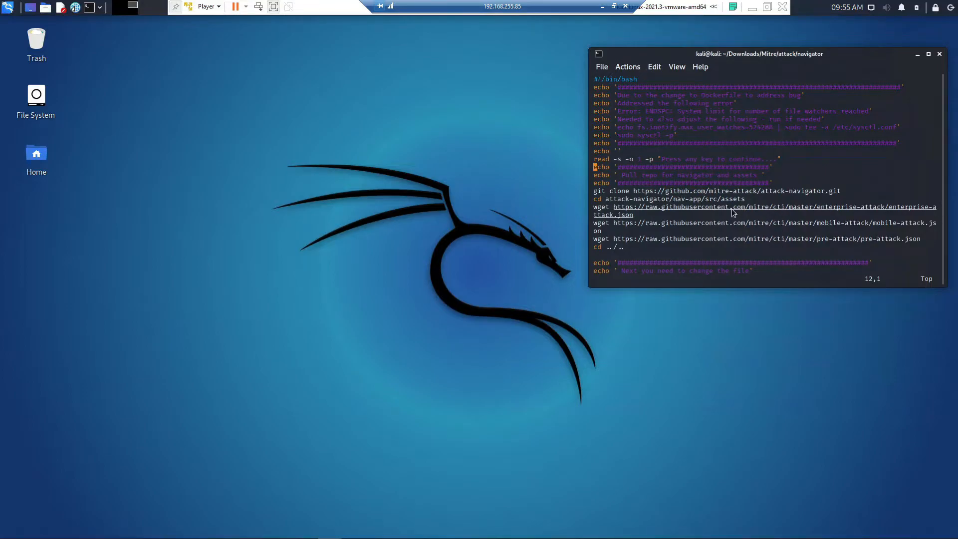
{"action": "mouse_move", "coordinate": [758, 218]}
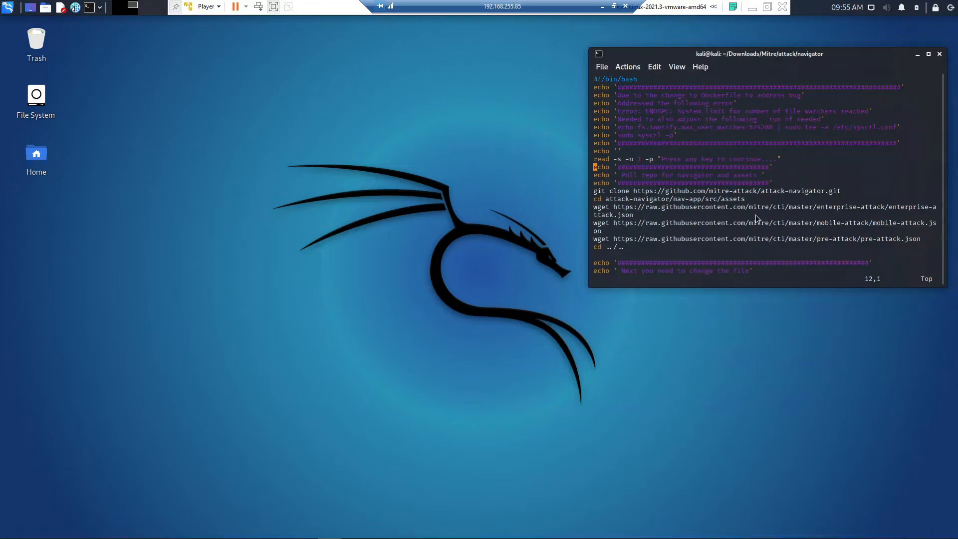
{"action": "mouse_move", "coordinate": [858, 250]}
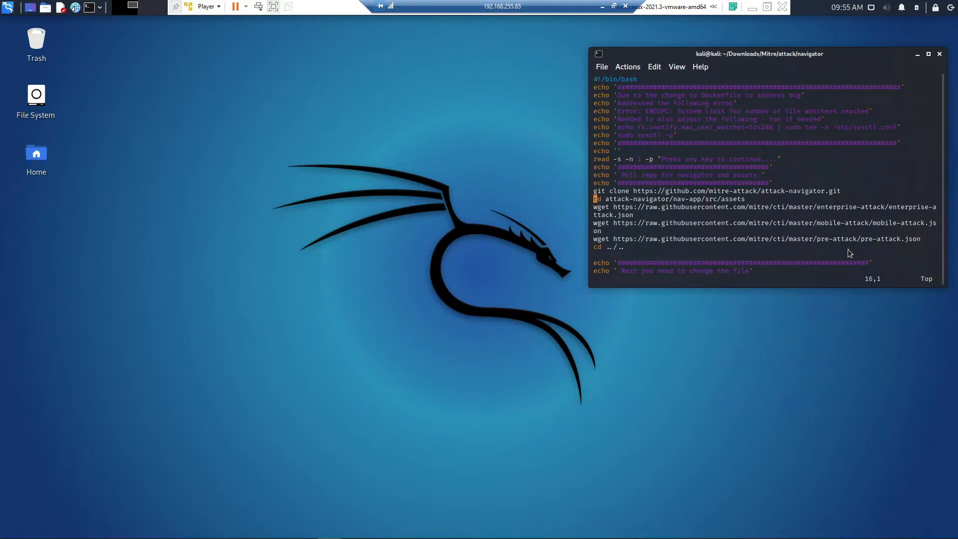
{"action": "scroll", "scroll_direction": "down", "scroll_amount": 3}
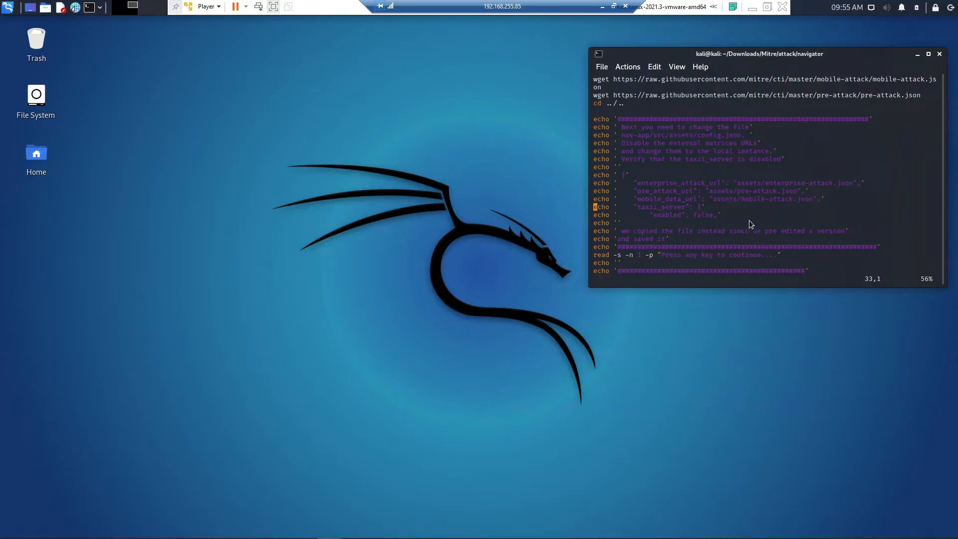
{"action": "mouse_move", "coordinate": [901, 243]}
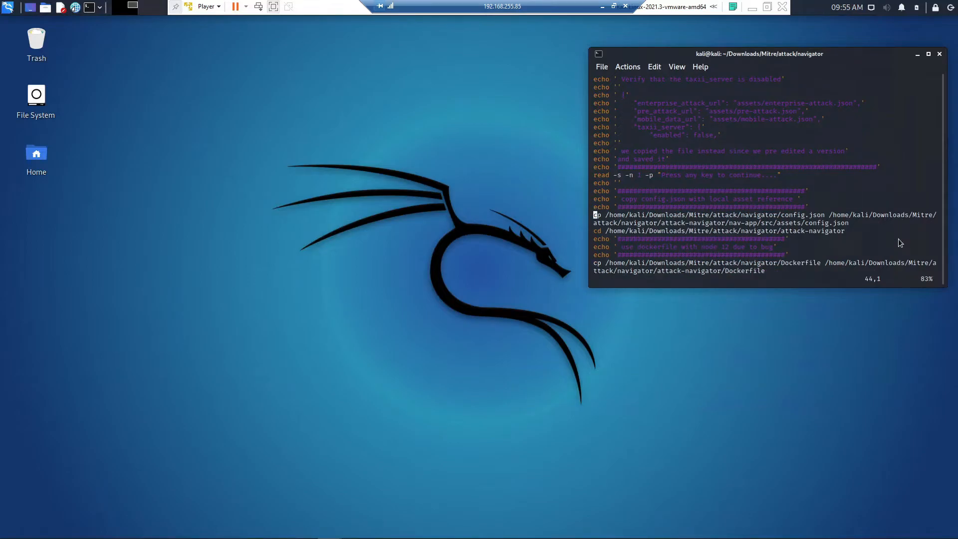
{"action": "key", "text": "Down"}
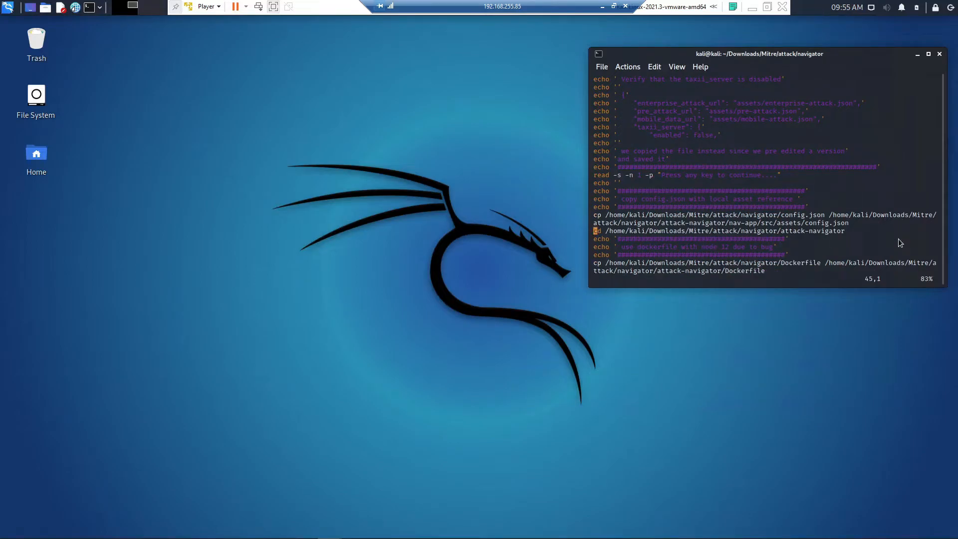
{"action": "scroll", "scroll_direction": "down", "scroll_amount": 3}
{"action": "type", "text": "./navigator_install.sh"}
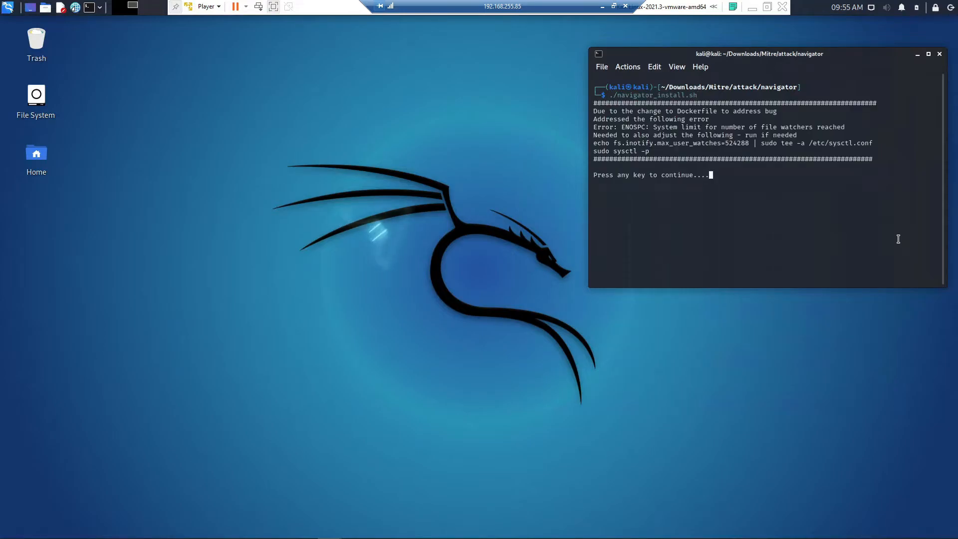
Continue ./navigator_install.sh past its first notice and the config instructions pause
{"action": "key", "text": "enter"}
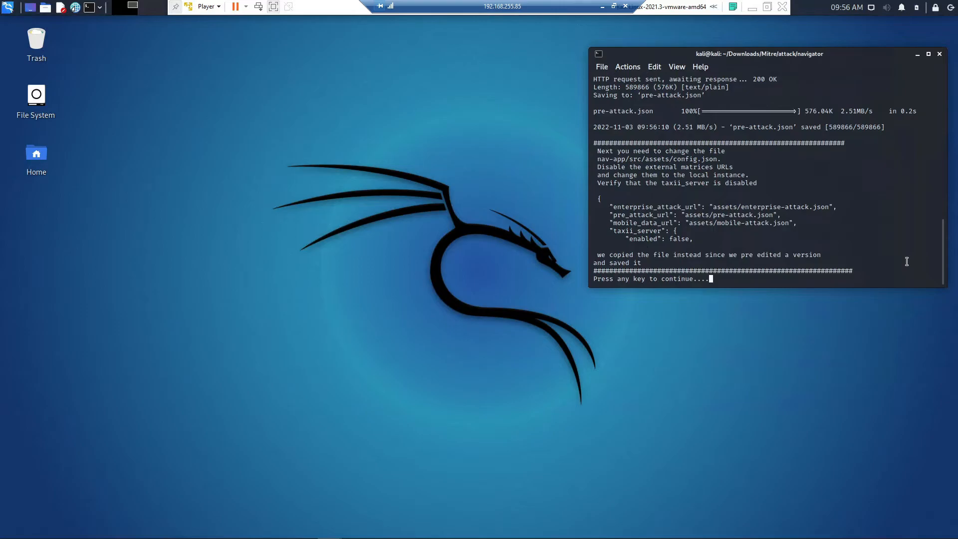
{"action": "key", "text": "enter"}
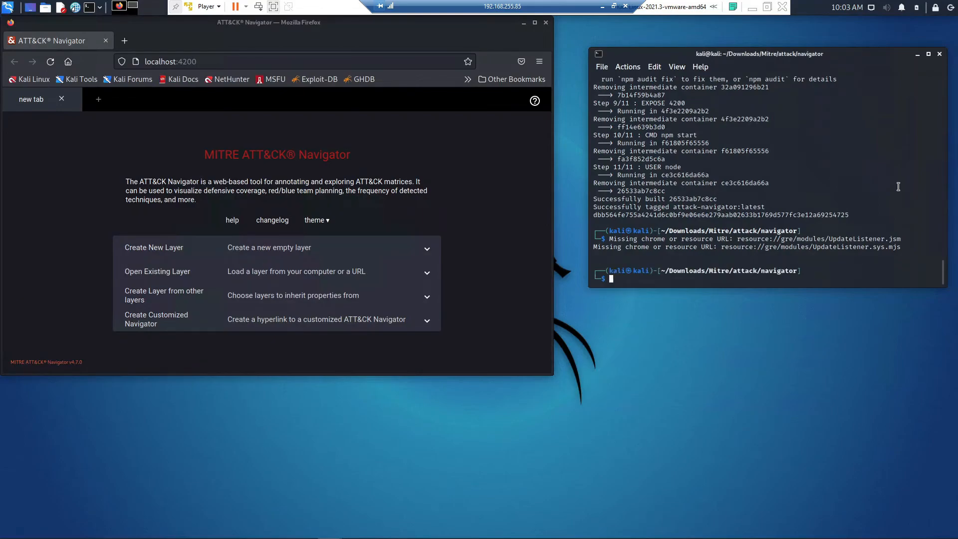
Check the navigator container with sudo docker stats and maximize Firefox on localhost:4200
{"action": "type", "text": "sudo docker stat"}
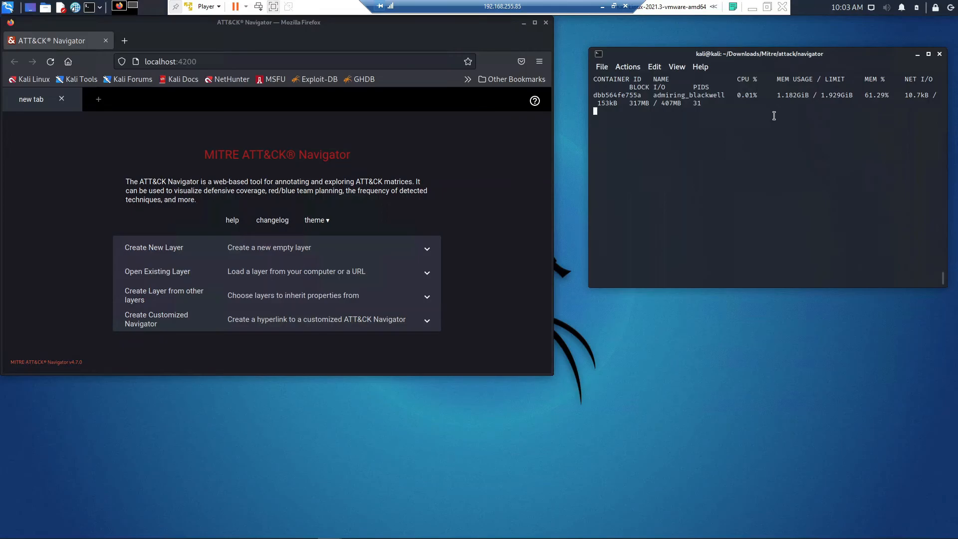
{"action": "left_click", "coordinate": [534, 22]}
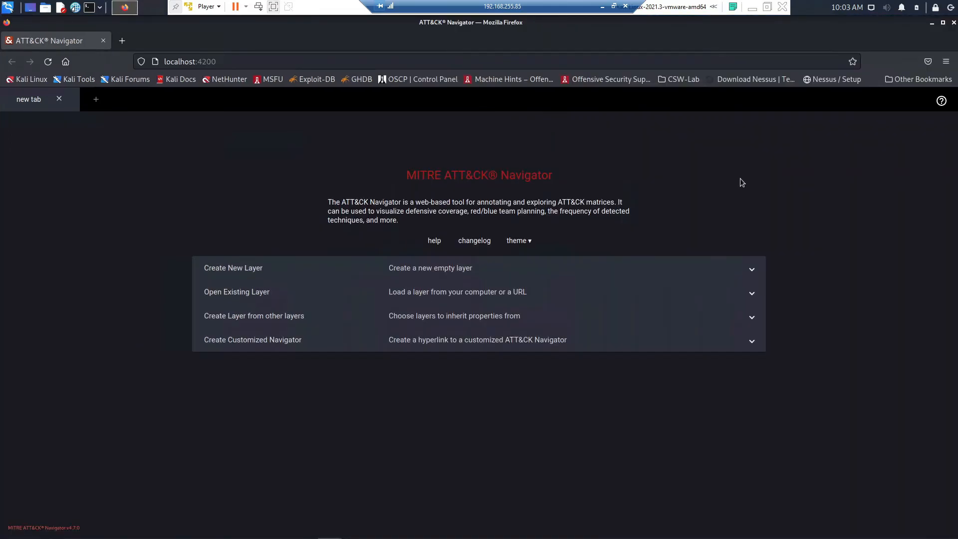